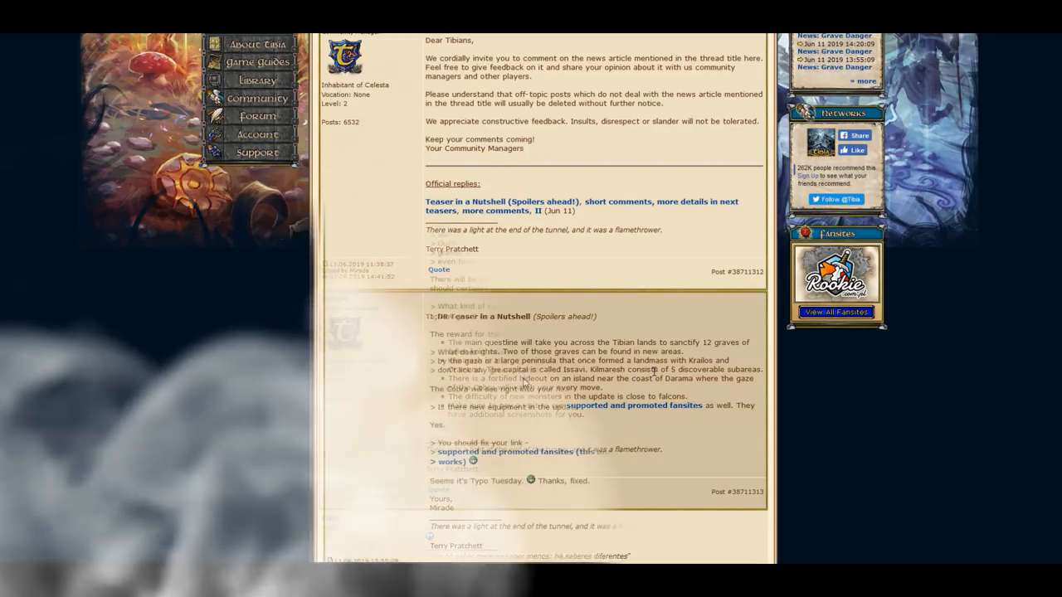
# Scroll past the opening post to the community manager's reply about Issavi, graves and bosses
pyautogui.scroll(-3)
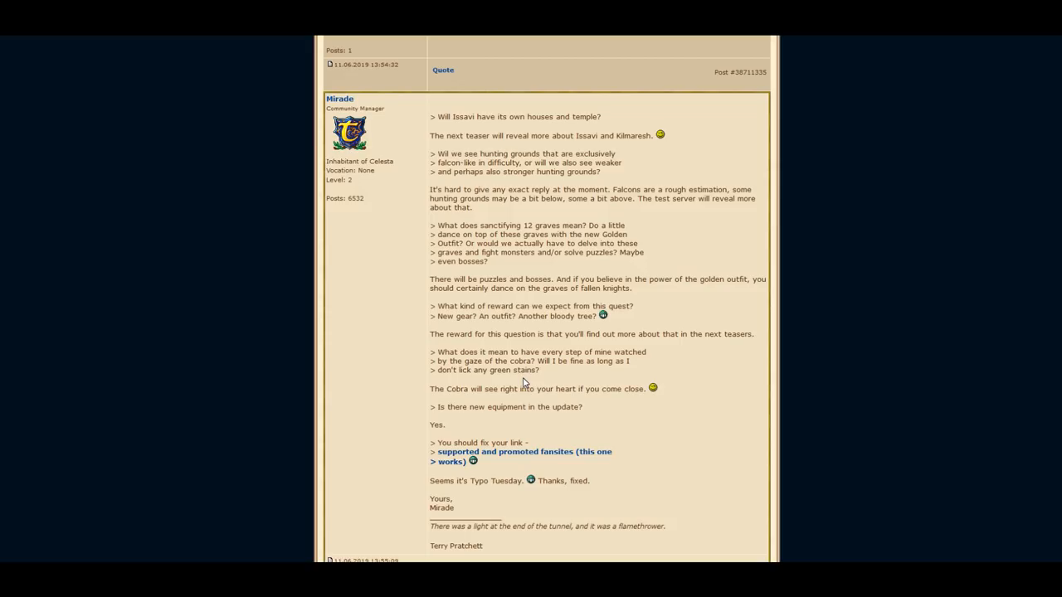
# Deselect the vocation balance question and scroll to the manager's reply on house rent and graves
pyautogui.scroll(-3)
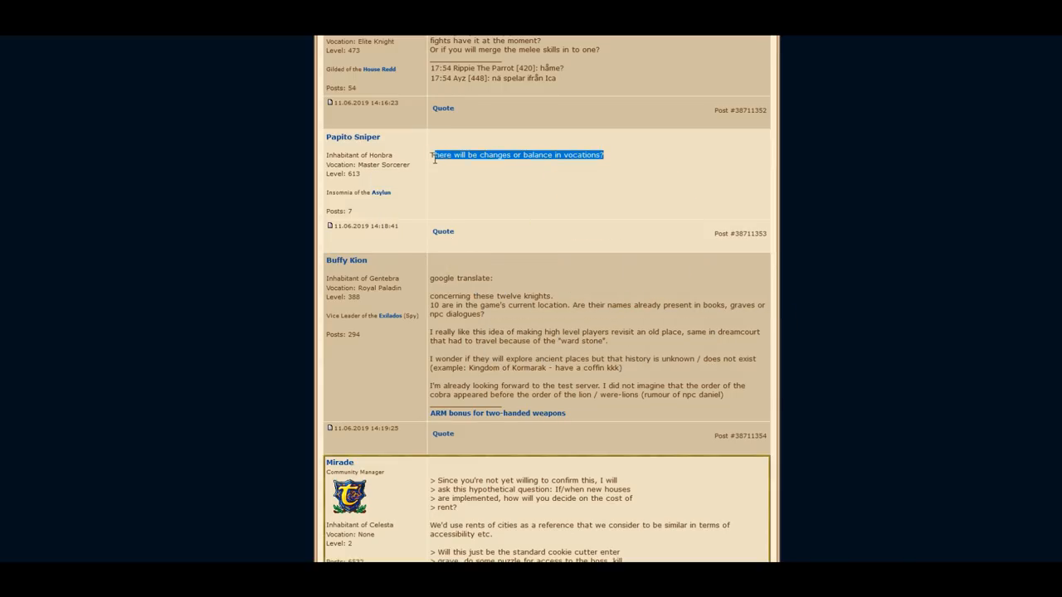
pyautogui.click(436, 191)
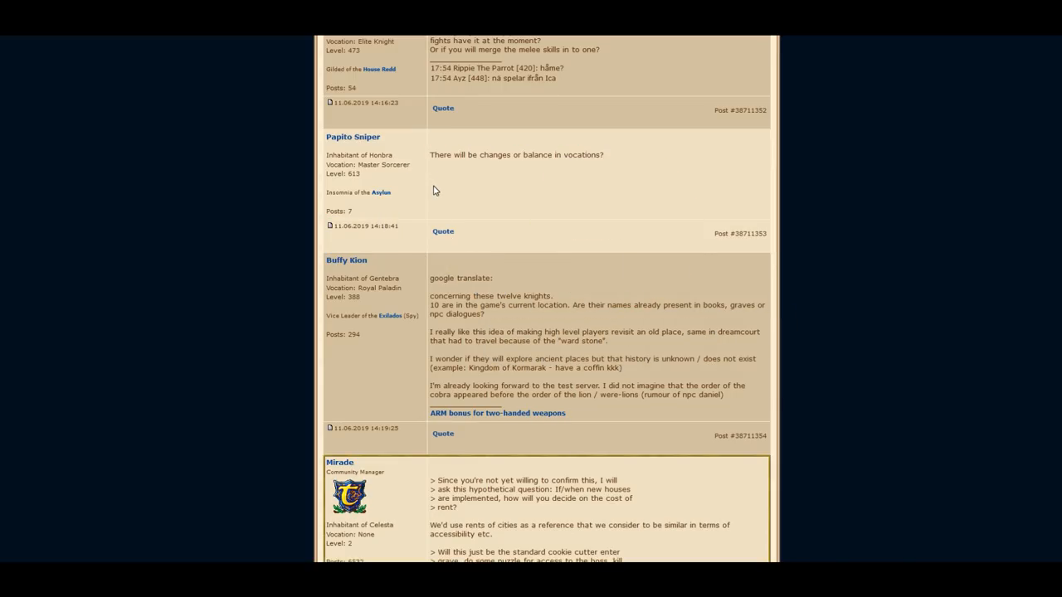
pyautogui.scroll(-3)
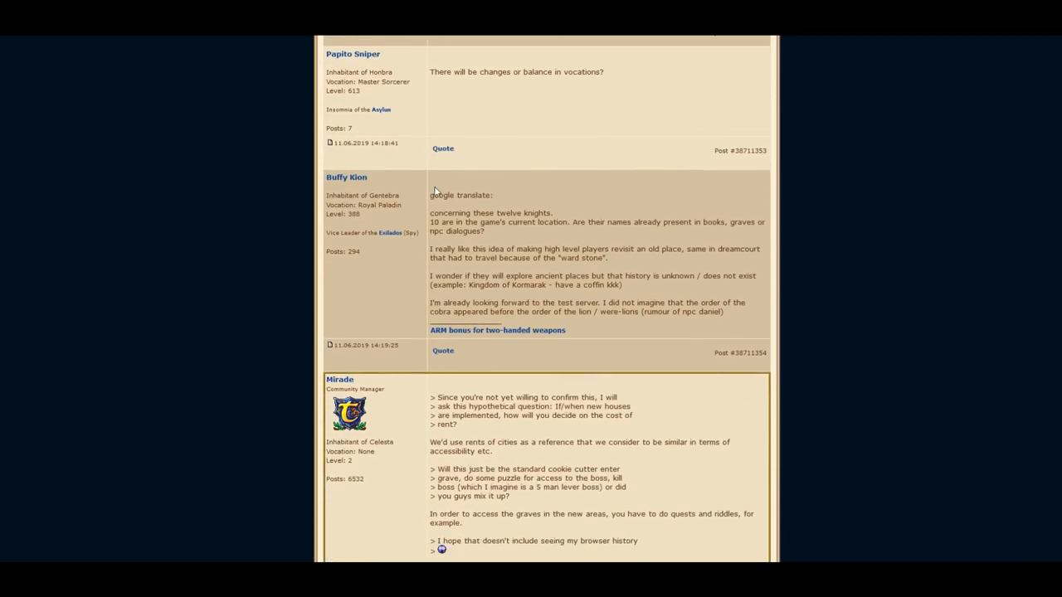
pyautogui.scroll(-3)
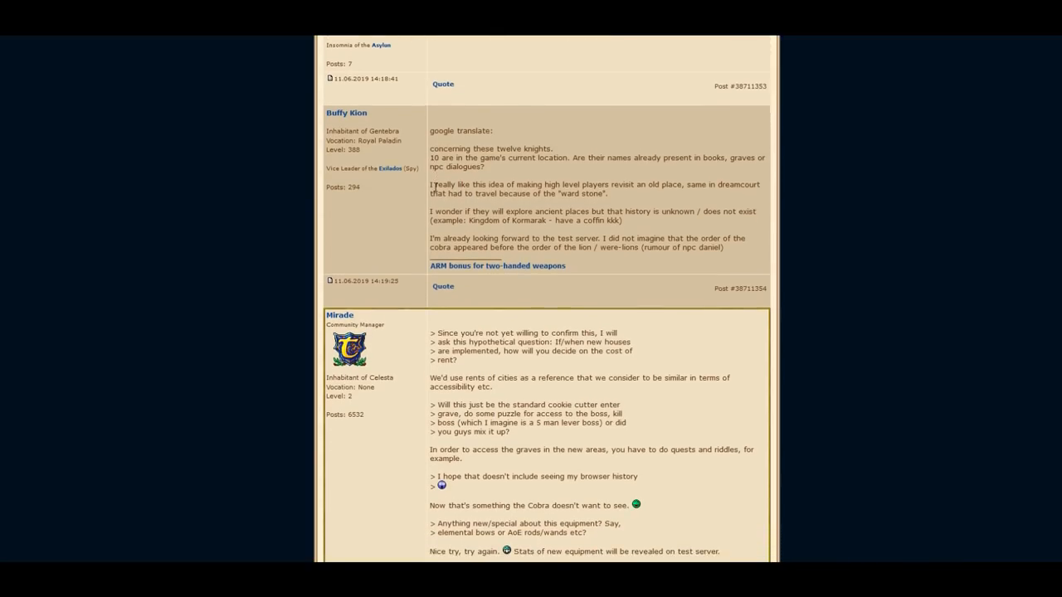
pyautogui.scroll(-3)
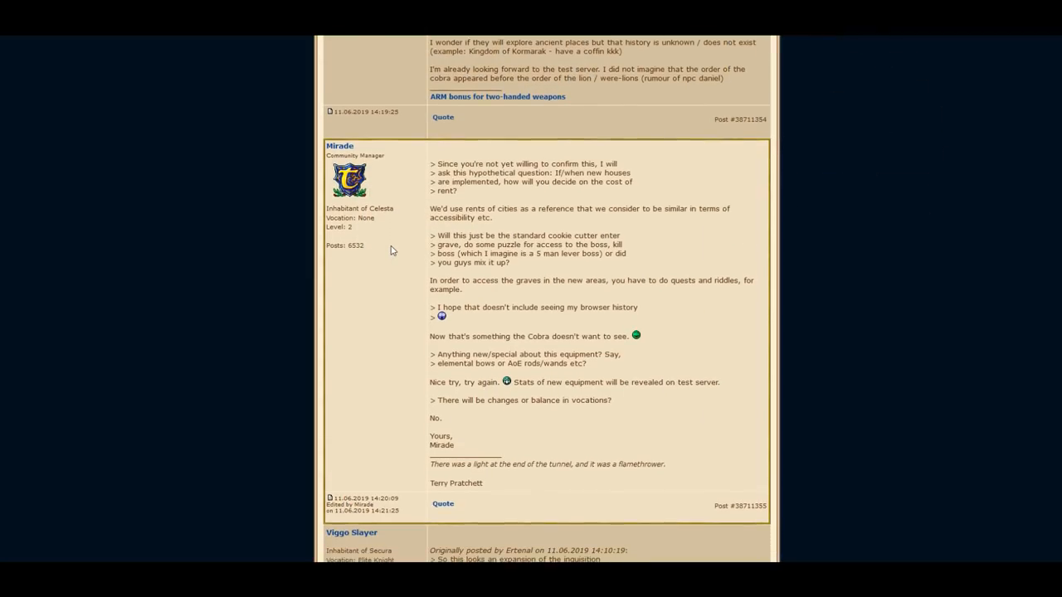
pyautogui.scroll(-3)
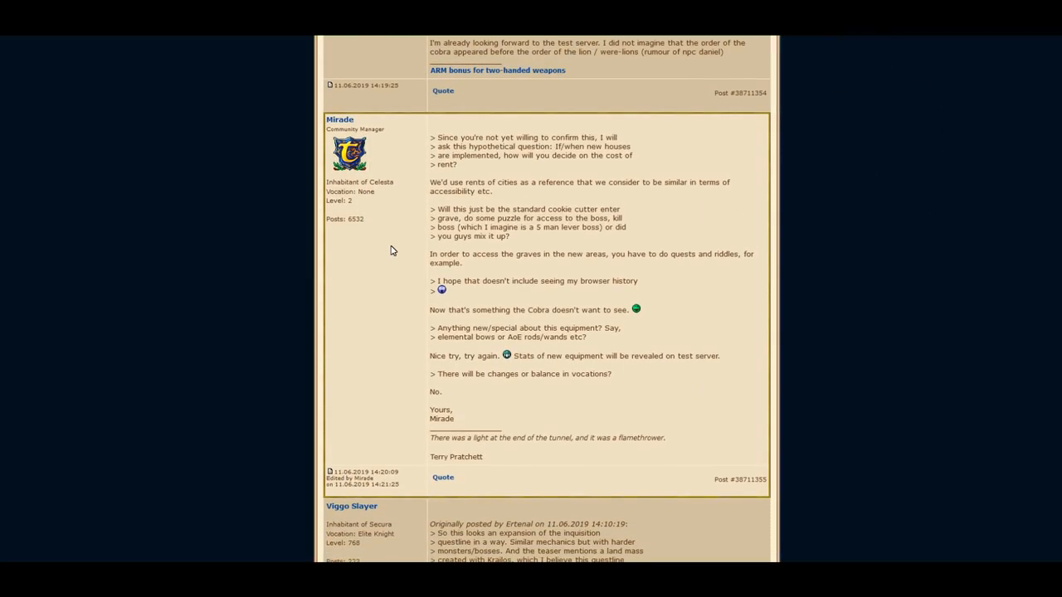
pyautogui.scroll(-3)
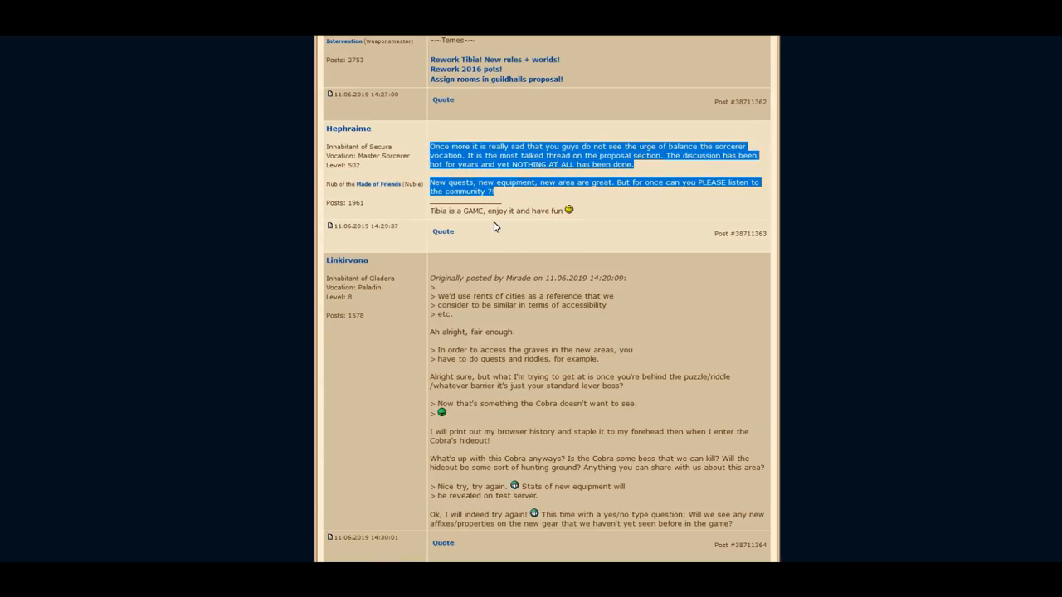
pyautogui.moveTo(492, 243)
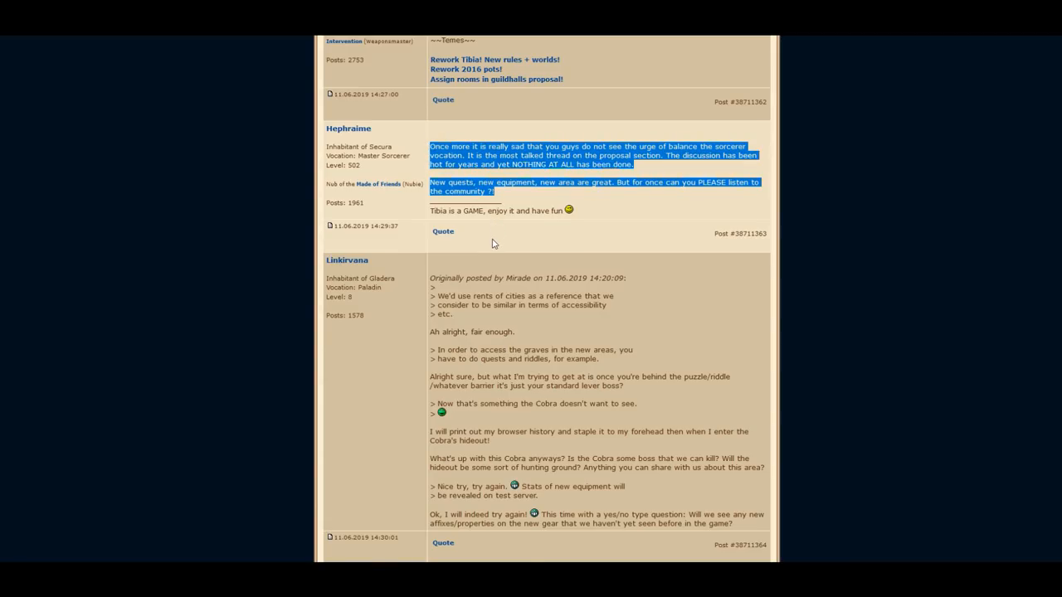
# Read later player replies, highlighting part of the sorcerer complaint
pyautogui.scroll(-3)
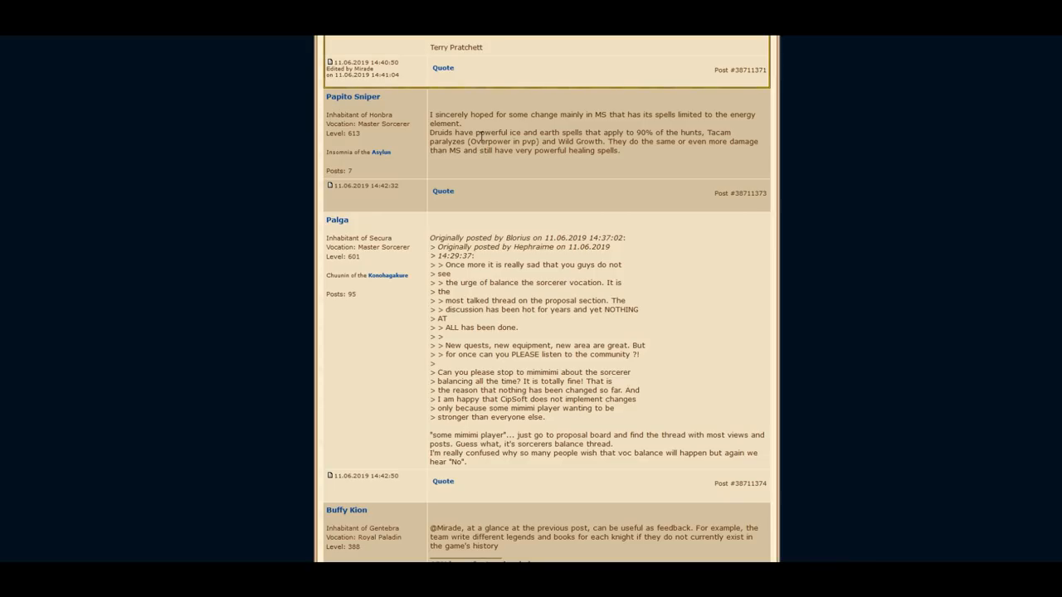
pyautogui.moveTo(521, 131); pyautogui.dragTo(617, 153)
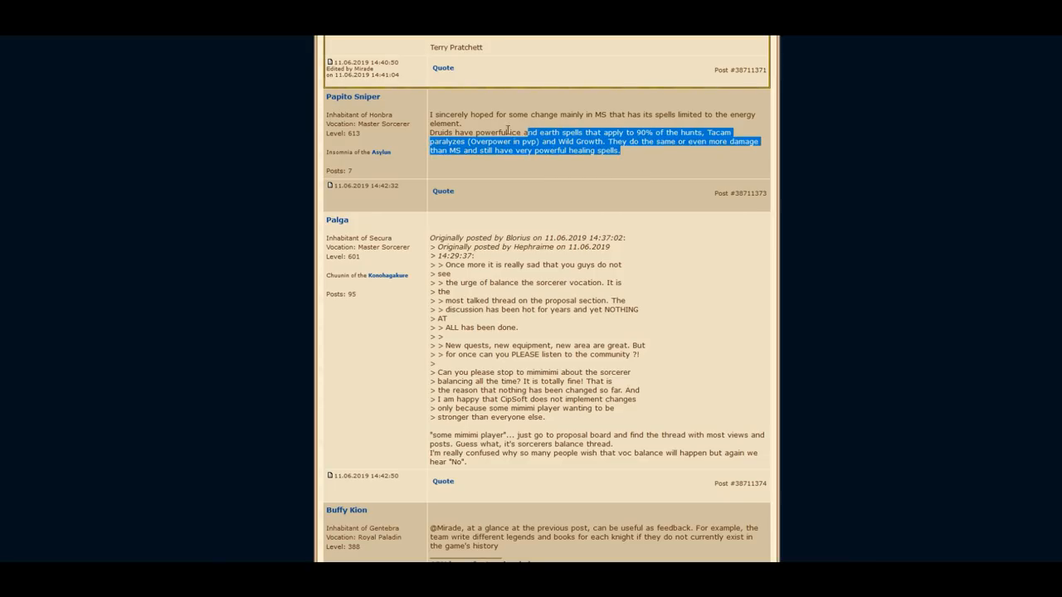
pyautogui.scroll(-3)
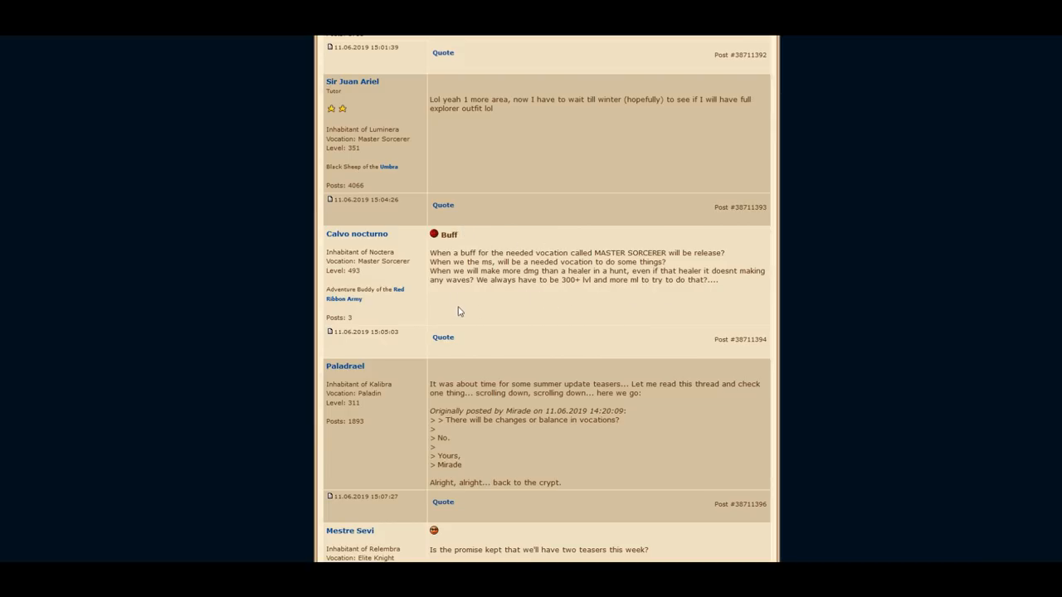
pyautogui.scroll(-3)
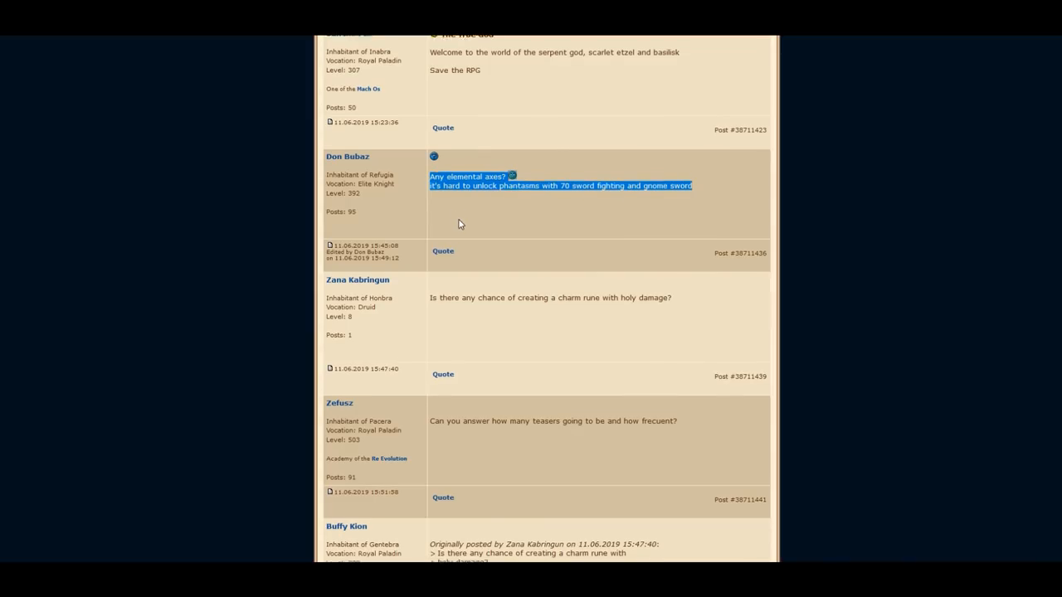
pyautogui.scroll(3)
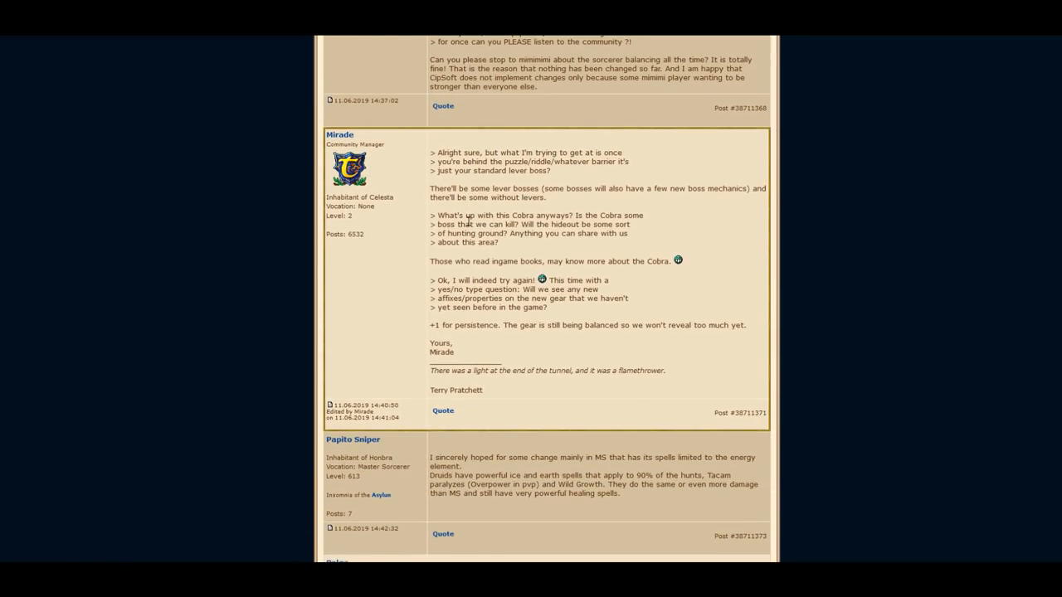
# Highlight the reply's quoted opening lines and scroll back up to the lever-boss and Cobra reply
pyautogui.scroll(-3)
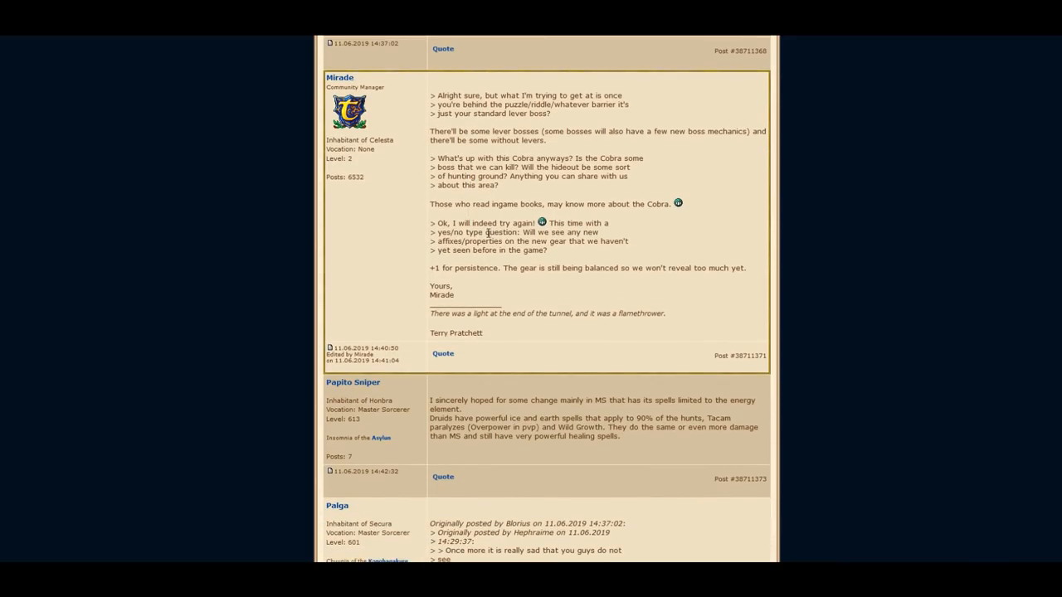
pyautogui.moveTo(430, 131); pyautogui.dragTo(546, 140)
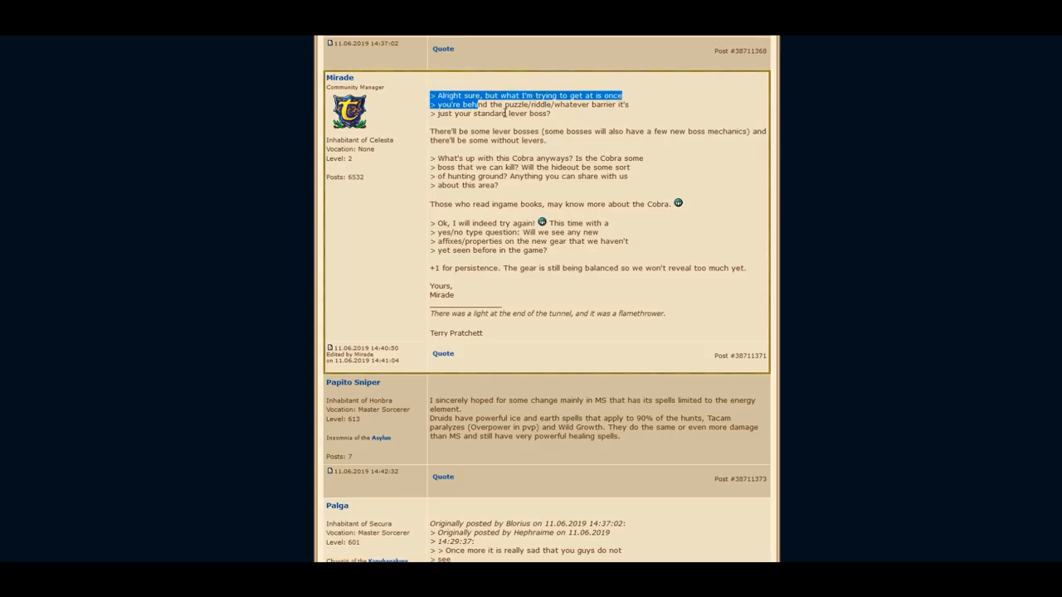
pyautogui.scroll(-3)
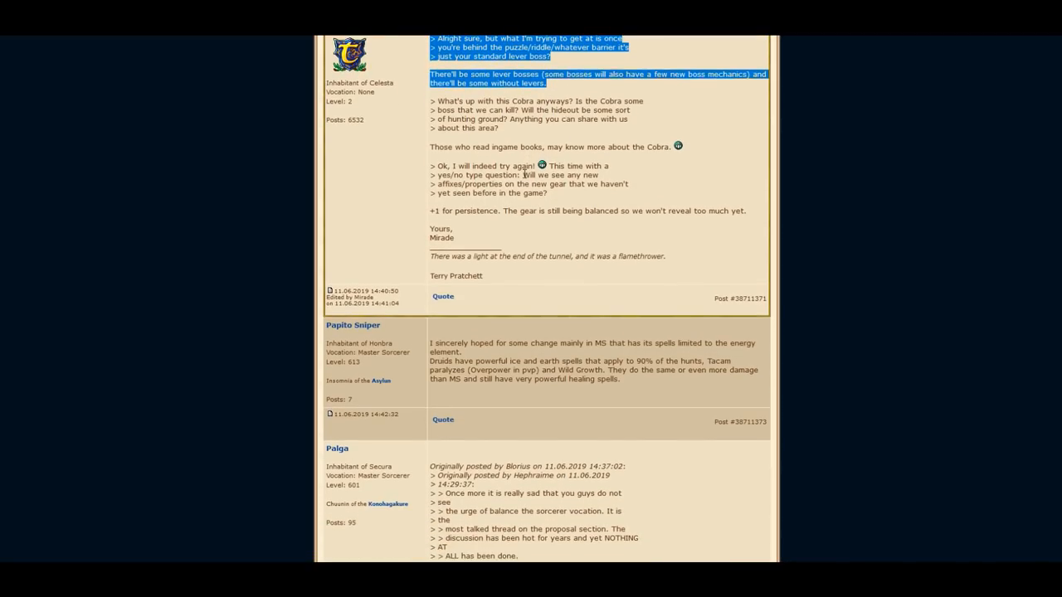
pyautogui.scroll(-3)
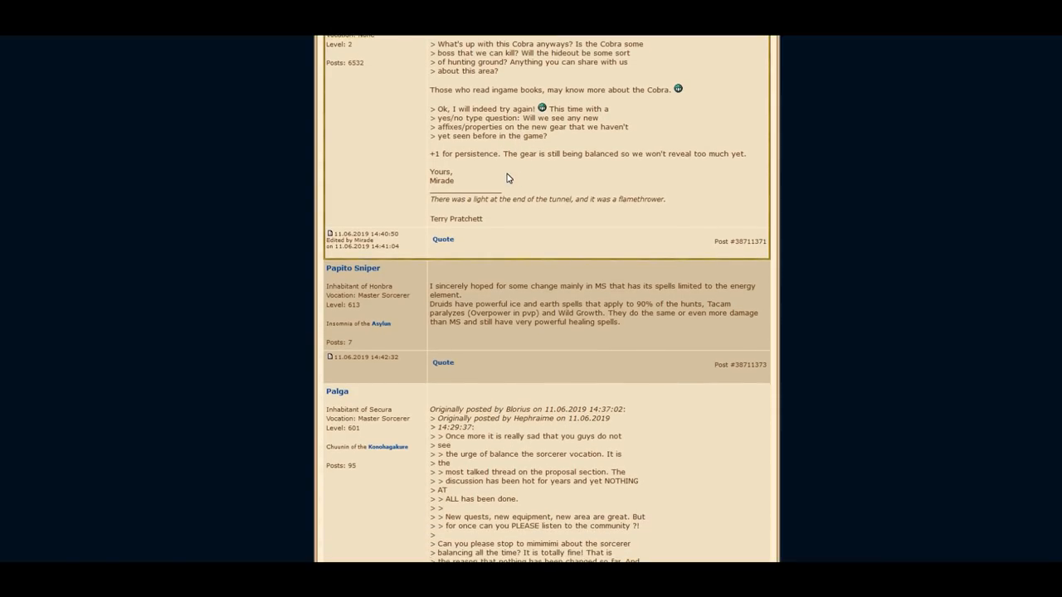
pyautogui.scroll(3)
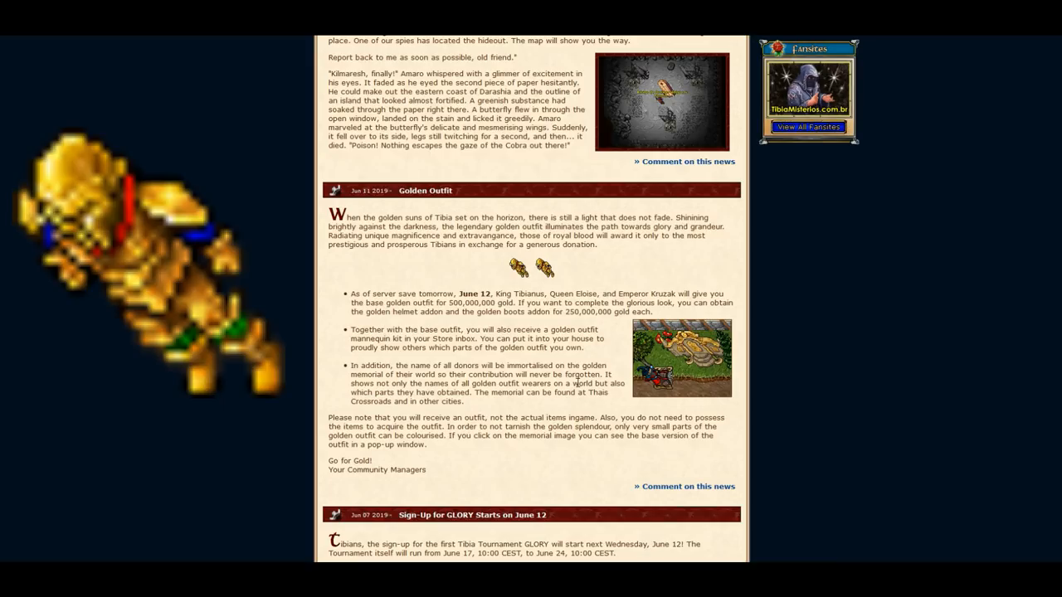
# Display the Golden Outfit article's memorial screenshot of the golden monument
pyautogui.click(682, 357)
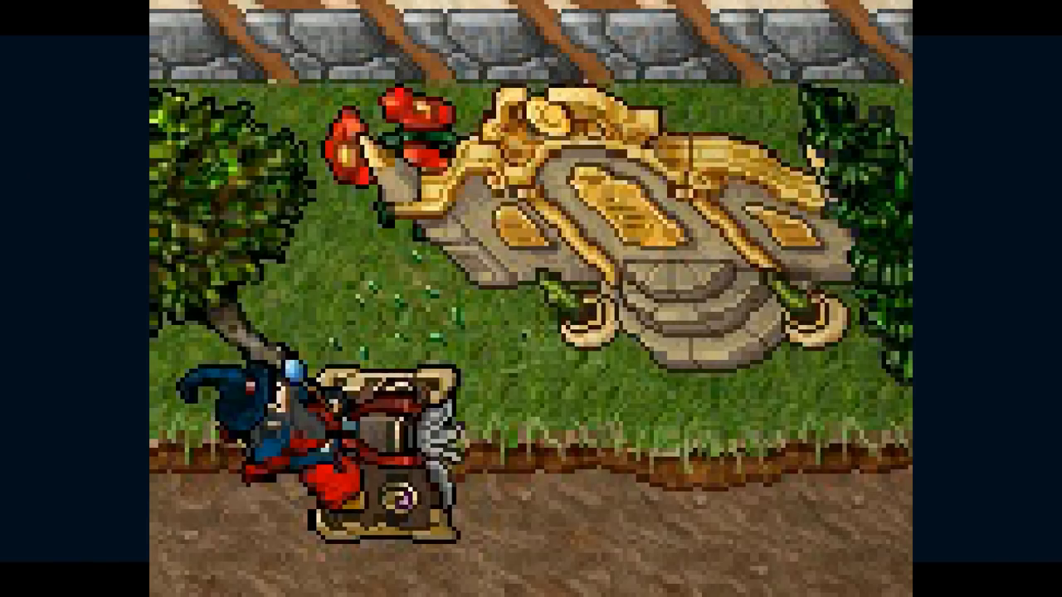